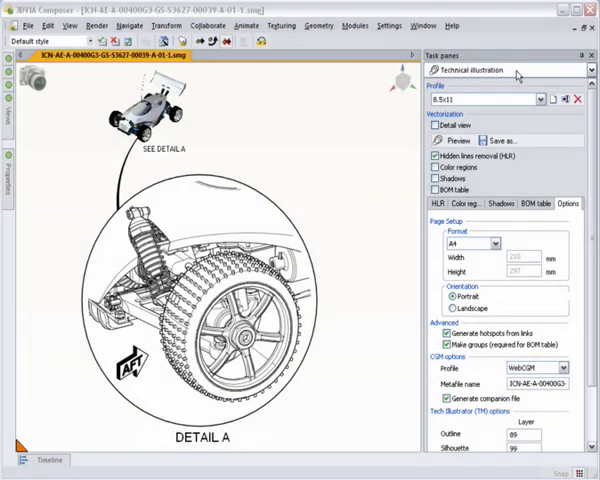
# Step: Preview the vectorized detail illustration as an SVG portrait page in the browser
pyautogui.click(169, 148)
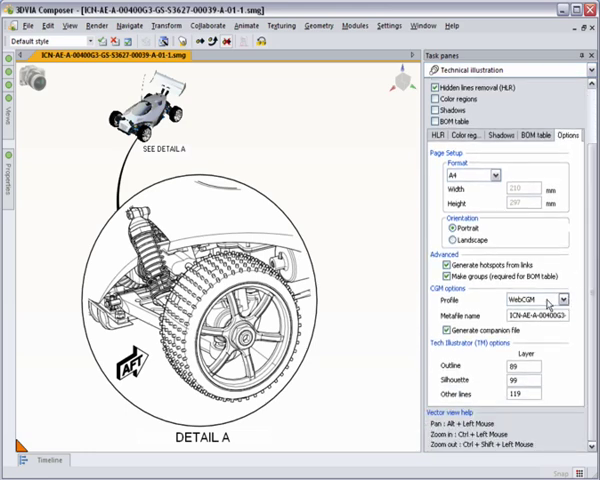
pyautogui.click(565, 300)
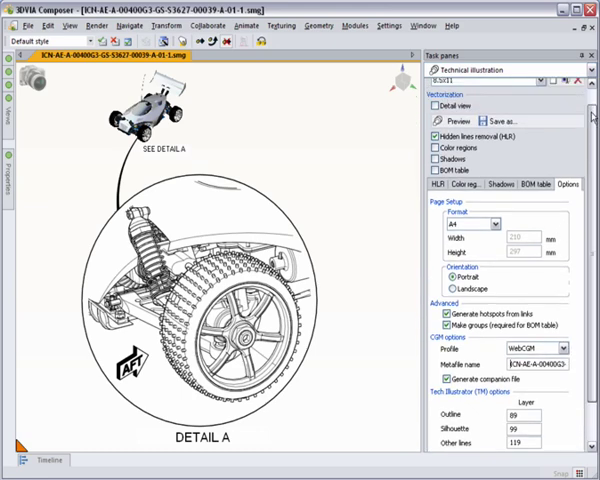
pyautogui.click(444, 120)
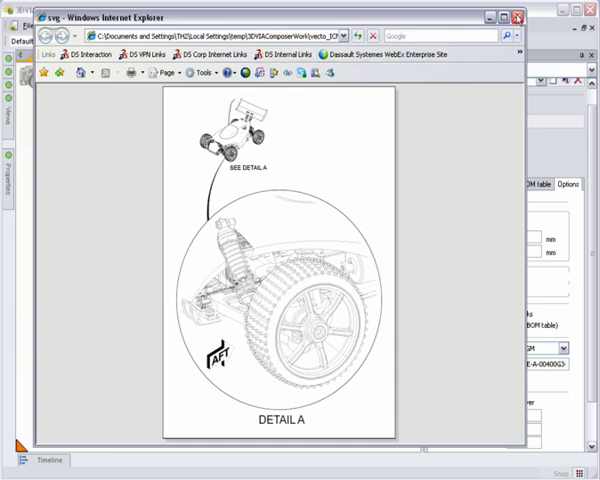
# Step: Save the vectorized illustration, then locate its CGM and companion XML files in folder 00039
pyautogui.click(515, 16)
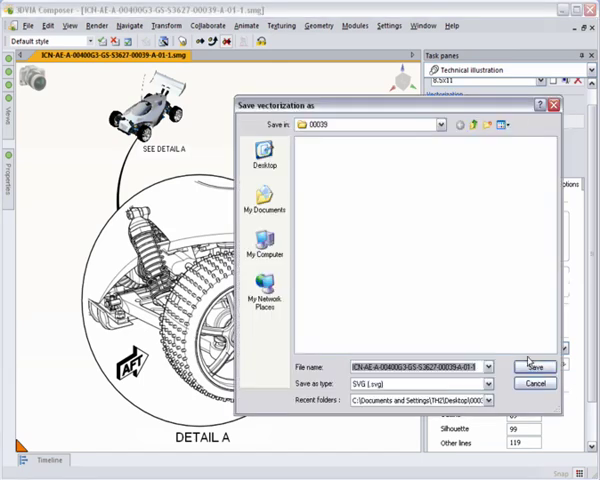
pyautogui.click(489, 383)
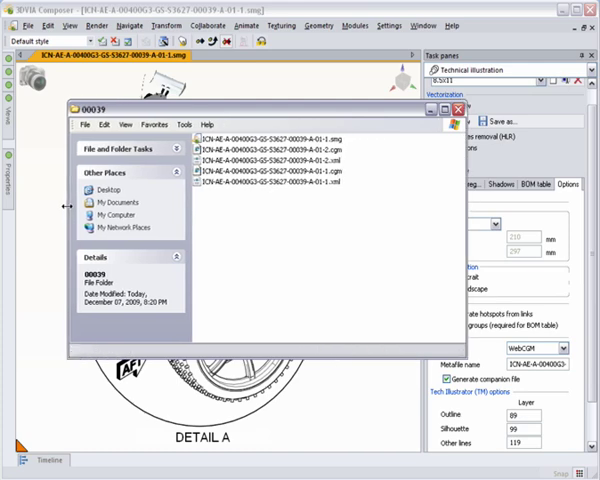
pyautogui.click(285, 162)
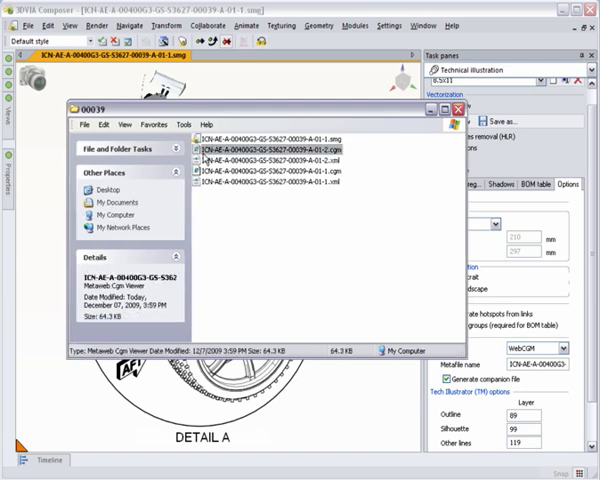
pyautogui.click(275, 184)
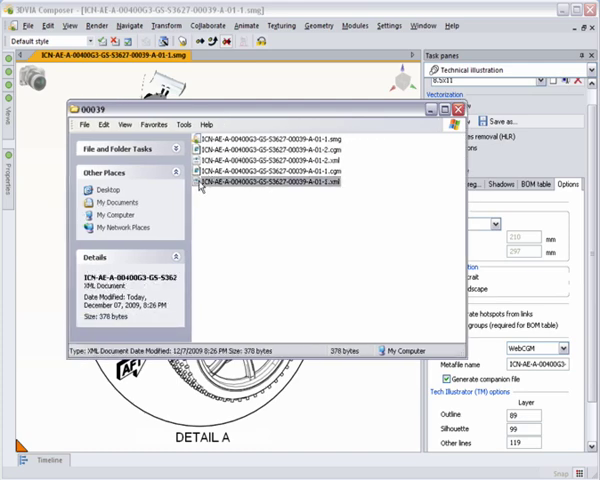
pyautogui.doubleClick(275, 184)
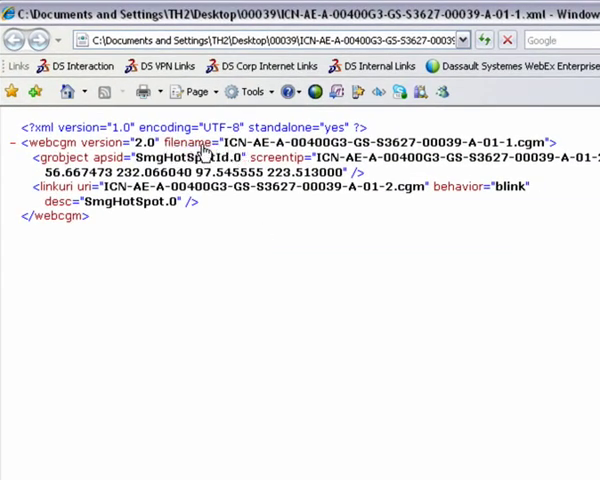
pyautogui.moveTo(548, 158)
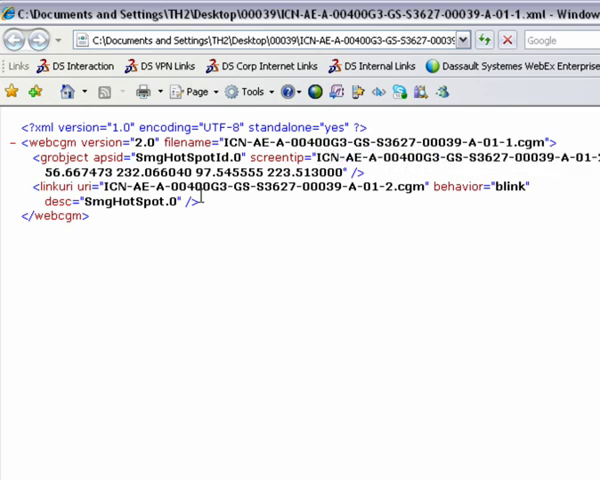
pyautogui.doubleClick(112, 187)
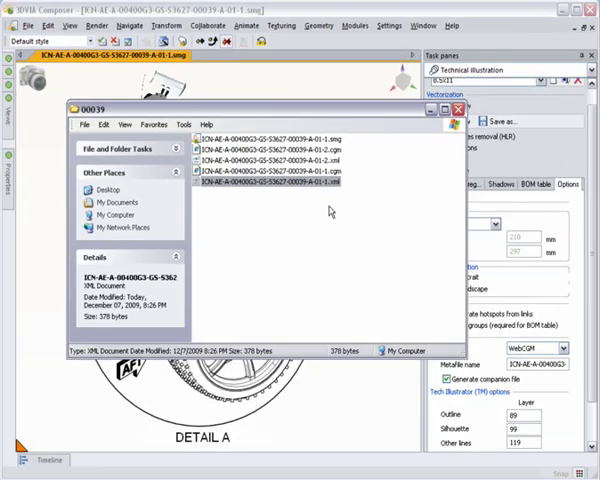
# Step: Open the -01-1.cgm detail, follow its SEE DETAIL A hotspot, then go BACK
pyautogui.click(270, 172)
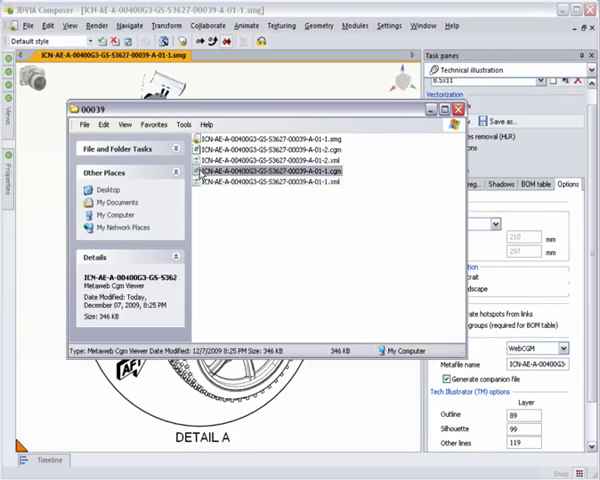
pyautogui.doubleClick(270, 172)
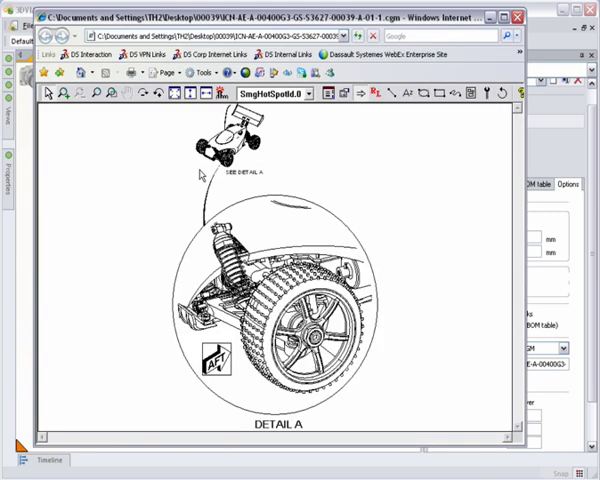
pyautogui.moveTo(429, 331)
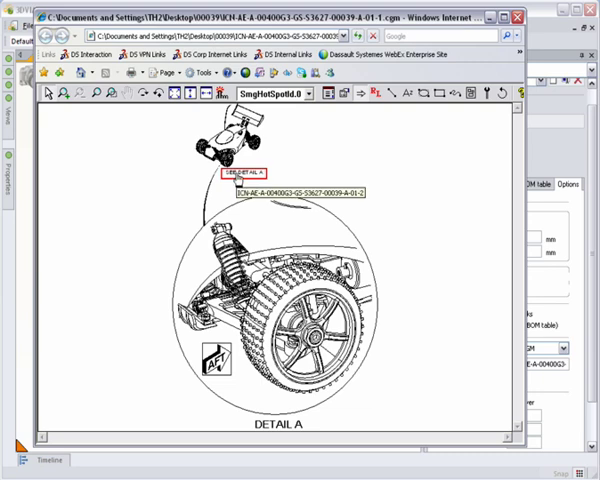
pyautogui.click(246, 175)
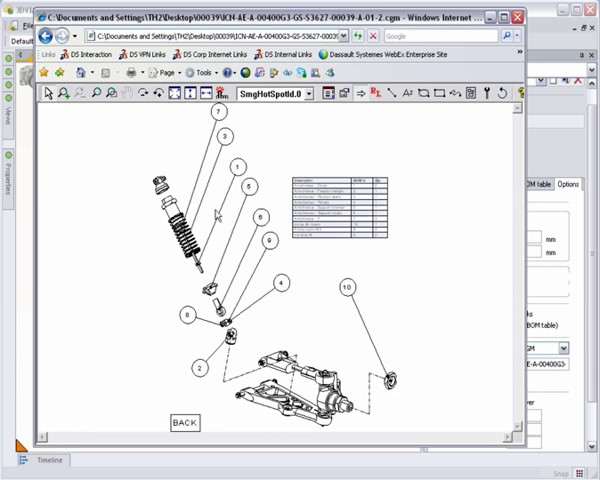
pyautogui.click(187, 423)
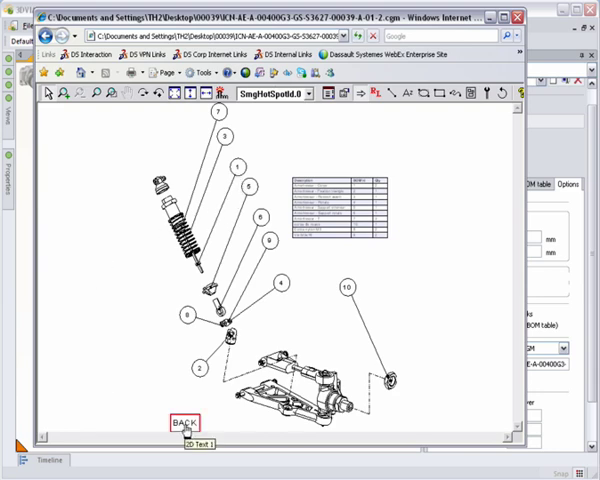